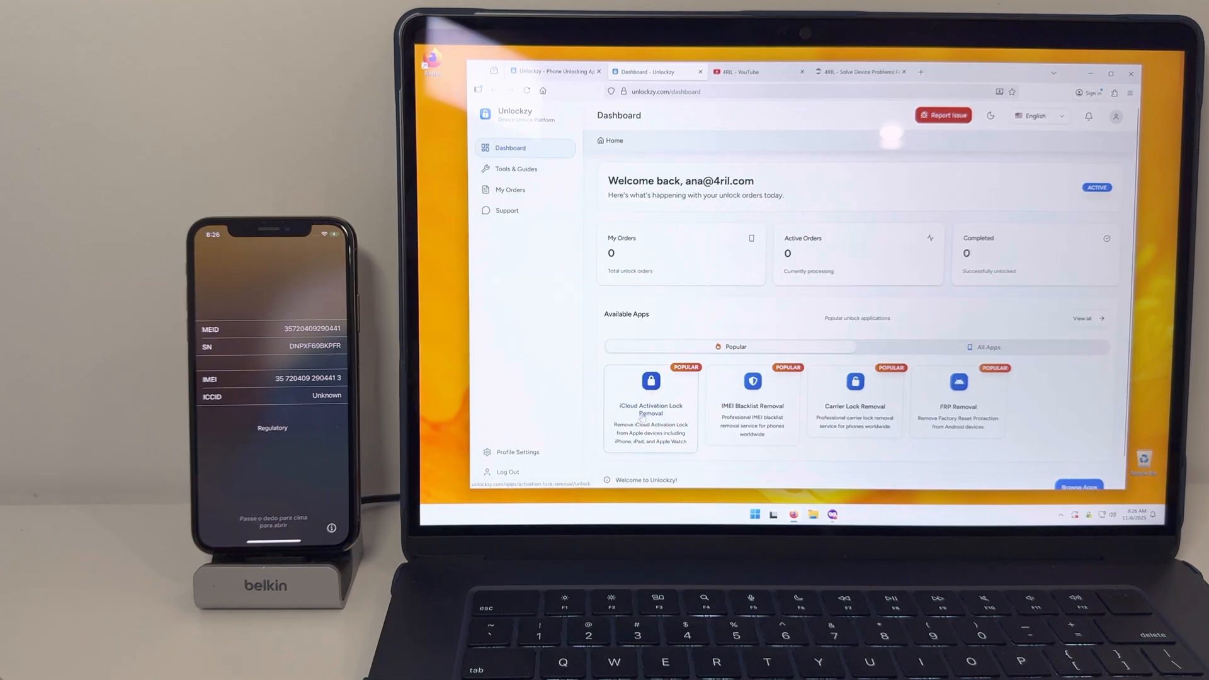
# Choose the iCloud Activation Lock Removal service and go to Enter Invite Code on the waitlist page.
pyautogui.click(650, 408)
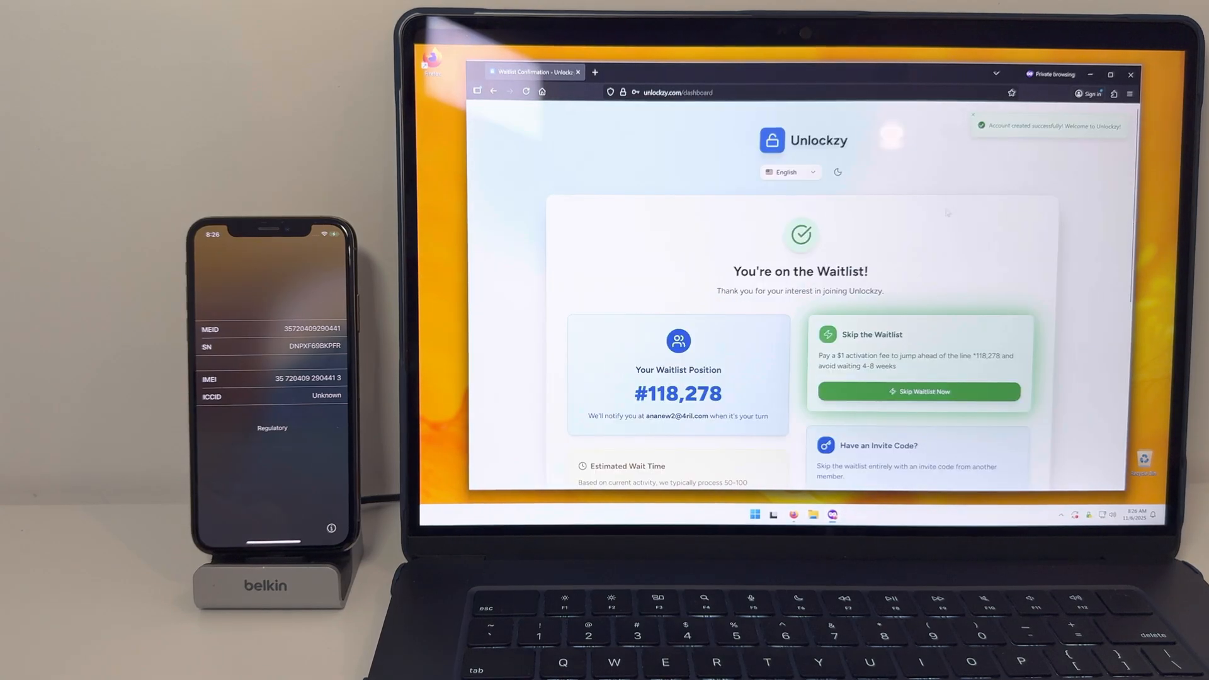
pyautogui.scroll(-3)
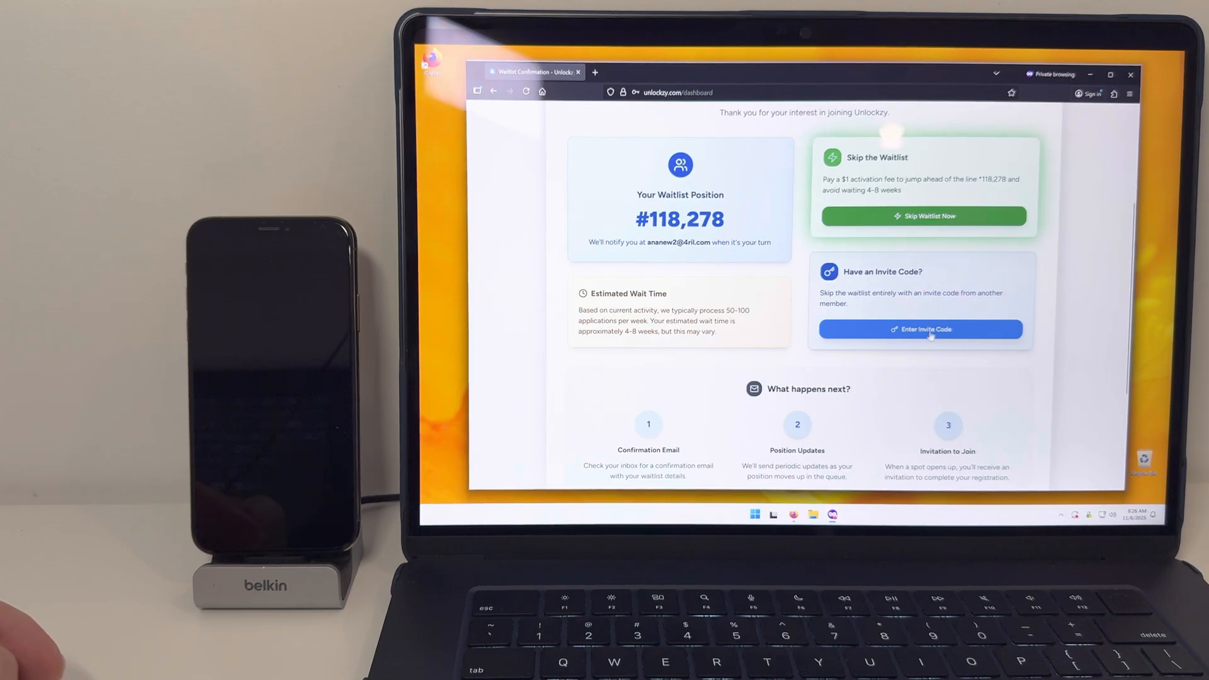
pyautogui.click(918, 329)
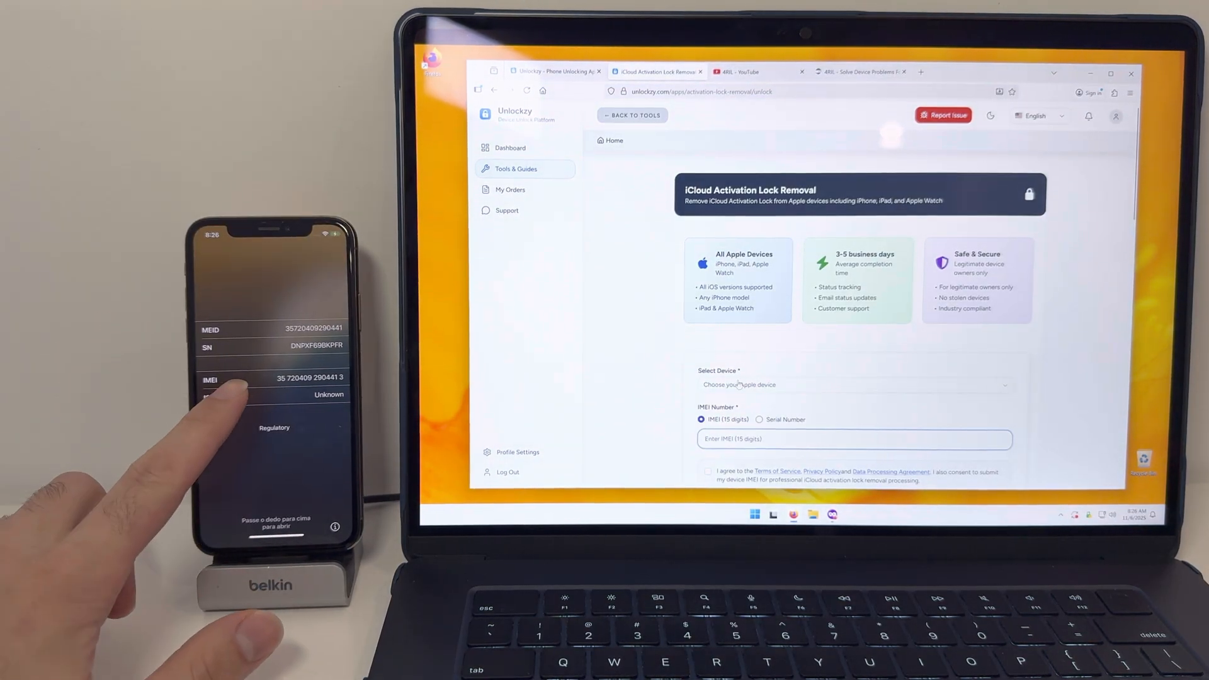
pyautogui.scroll(-3)
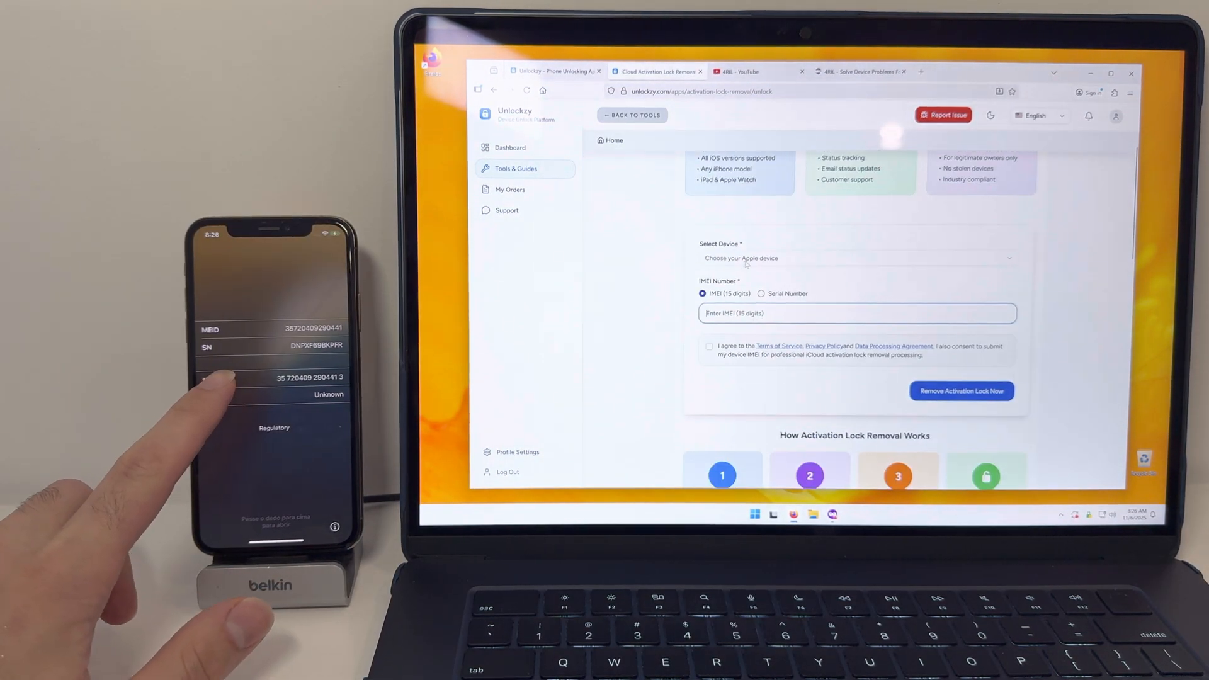
pyautogui.click(856, 257)
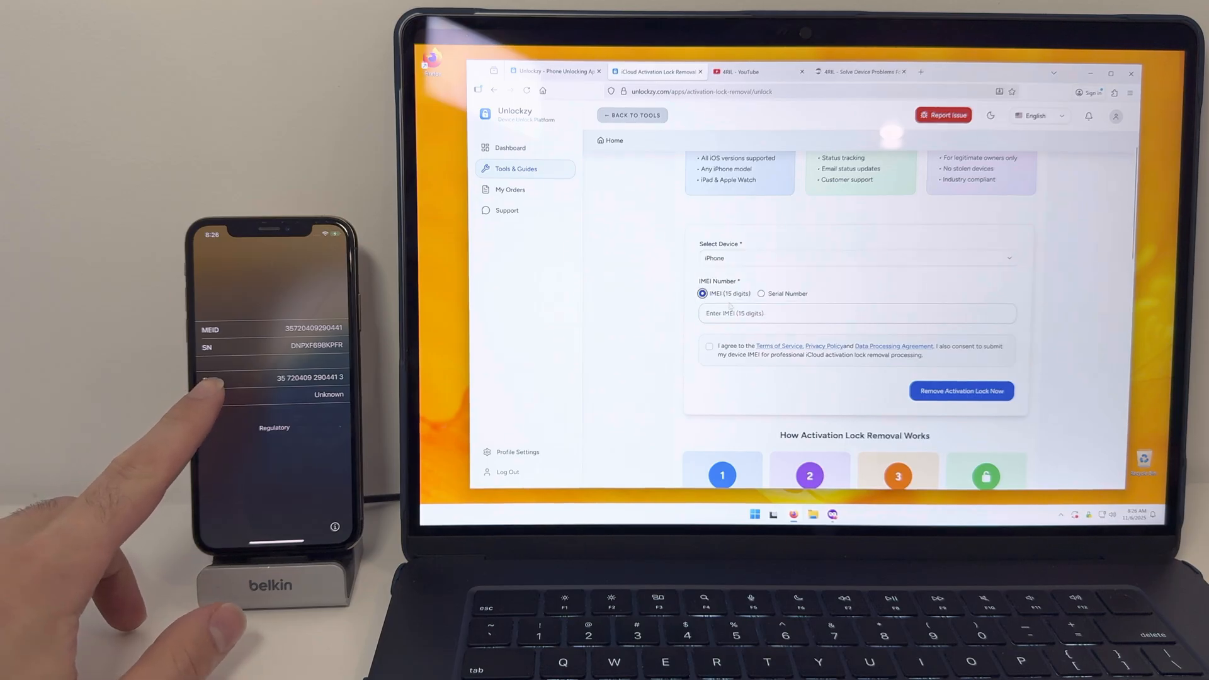
pyautogui.click(856, 313)
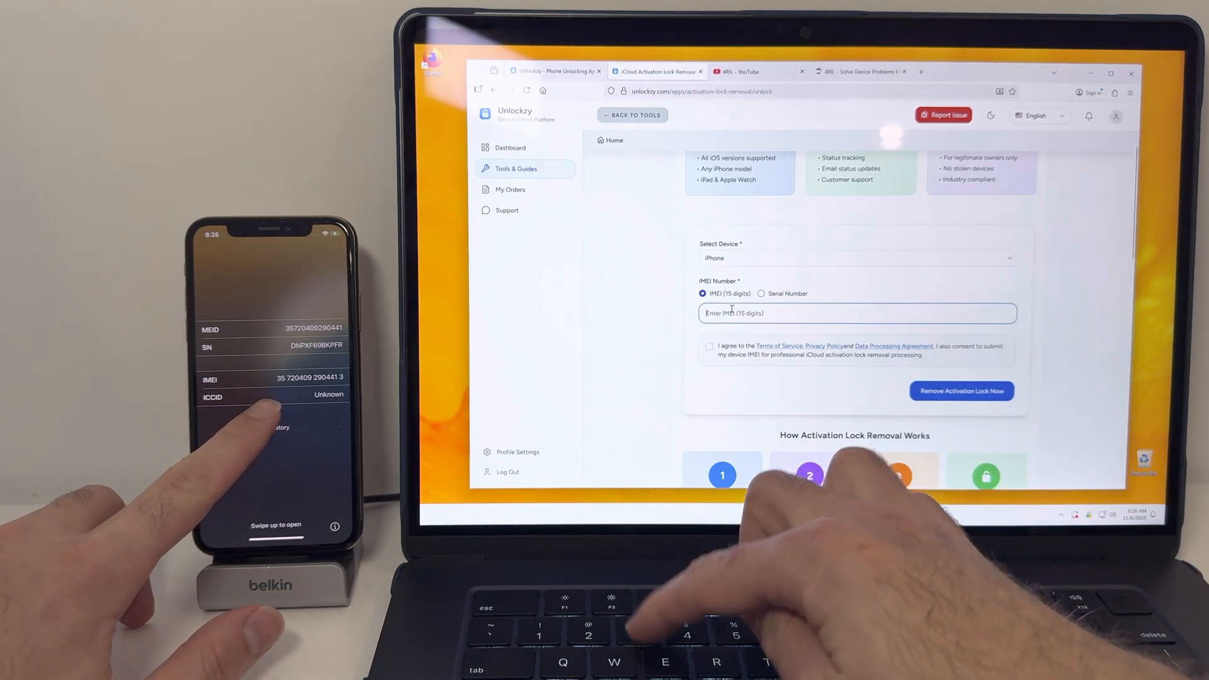
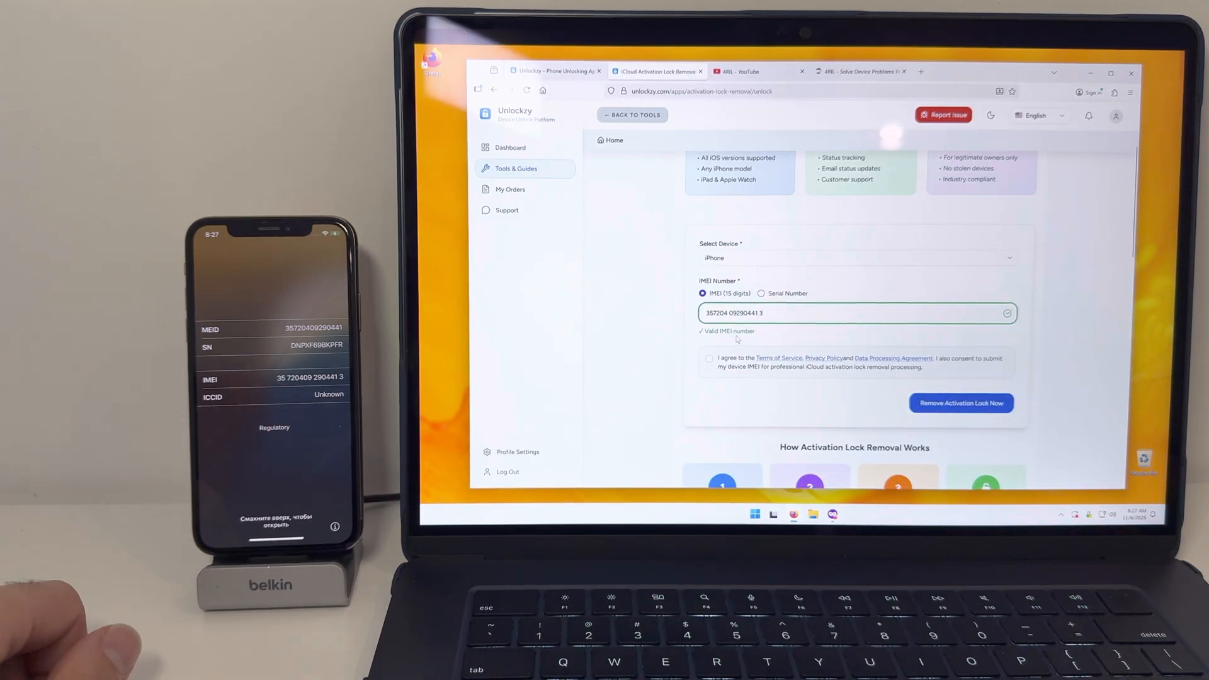
pyautogui.click(709, 357)
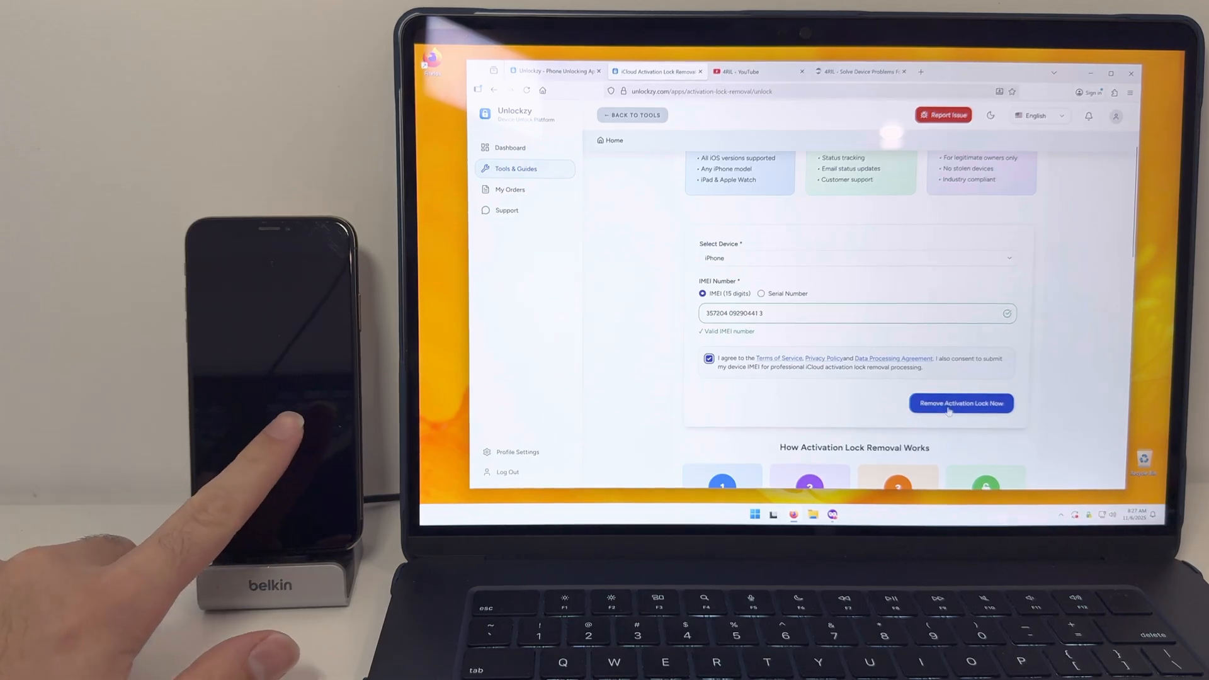
pyautogui.click(961, 403)
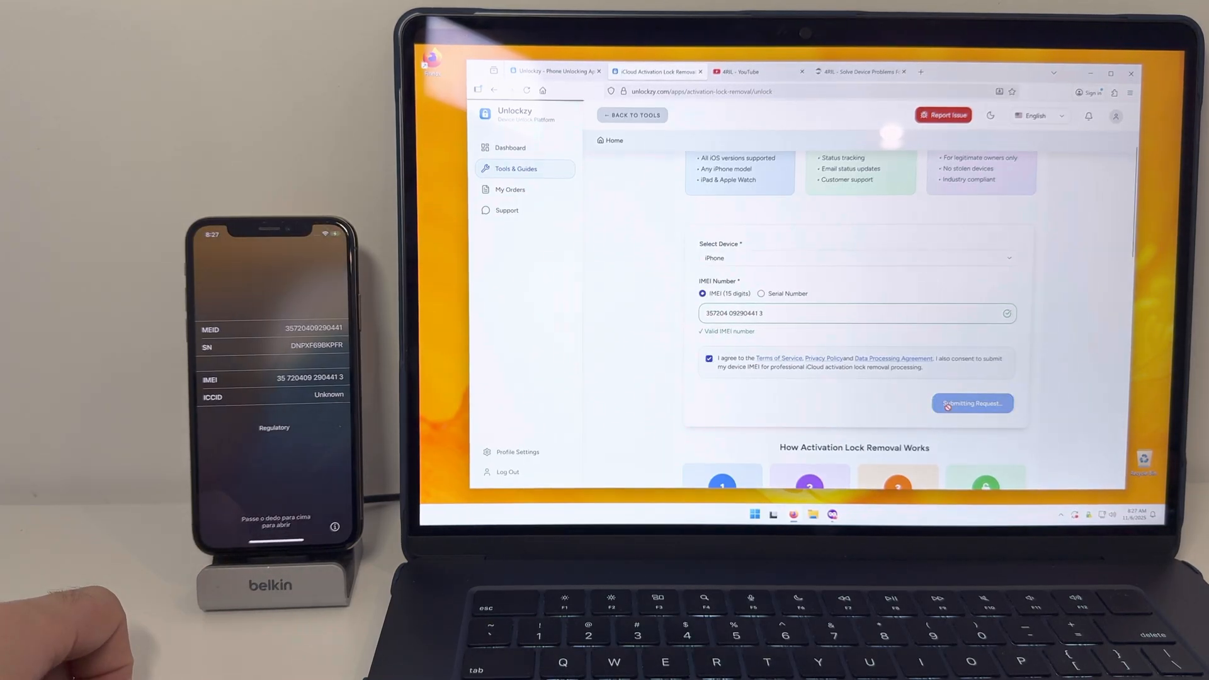
pyautogui.click(971, 403)
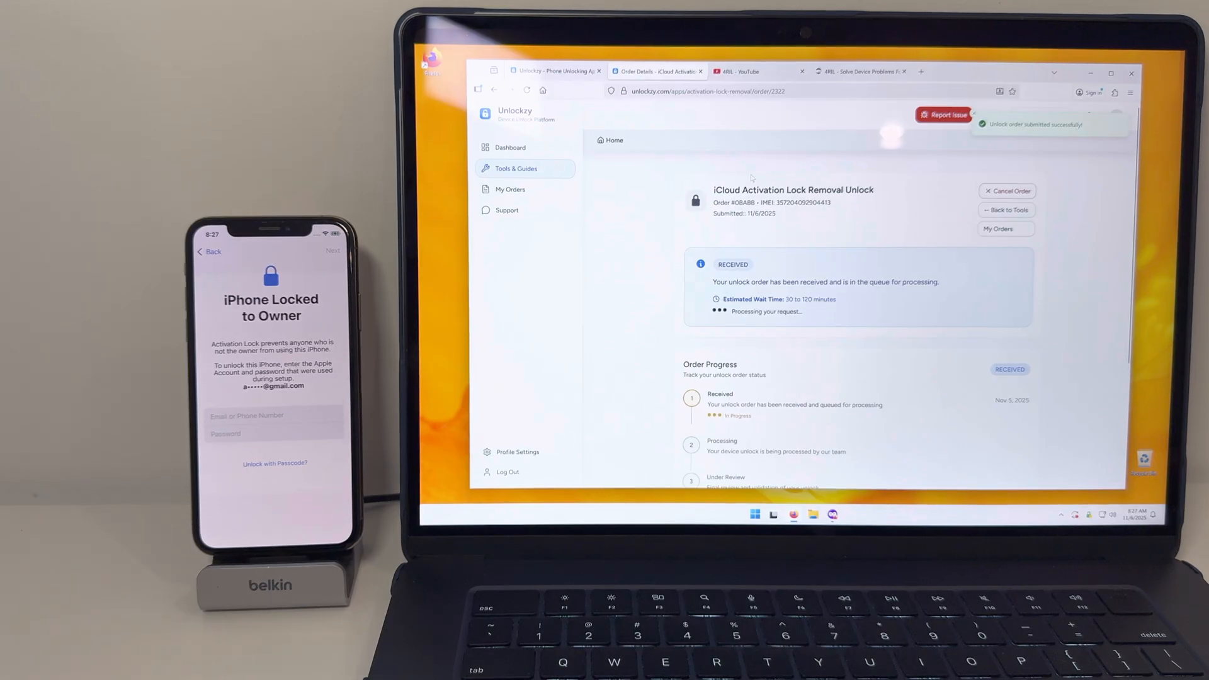
# View the 4RIL channel membership perks and select the Unlockzy Unlock Platform perk text.
pyautogui.click(748, 71)
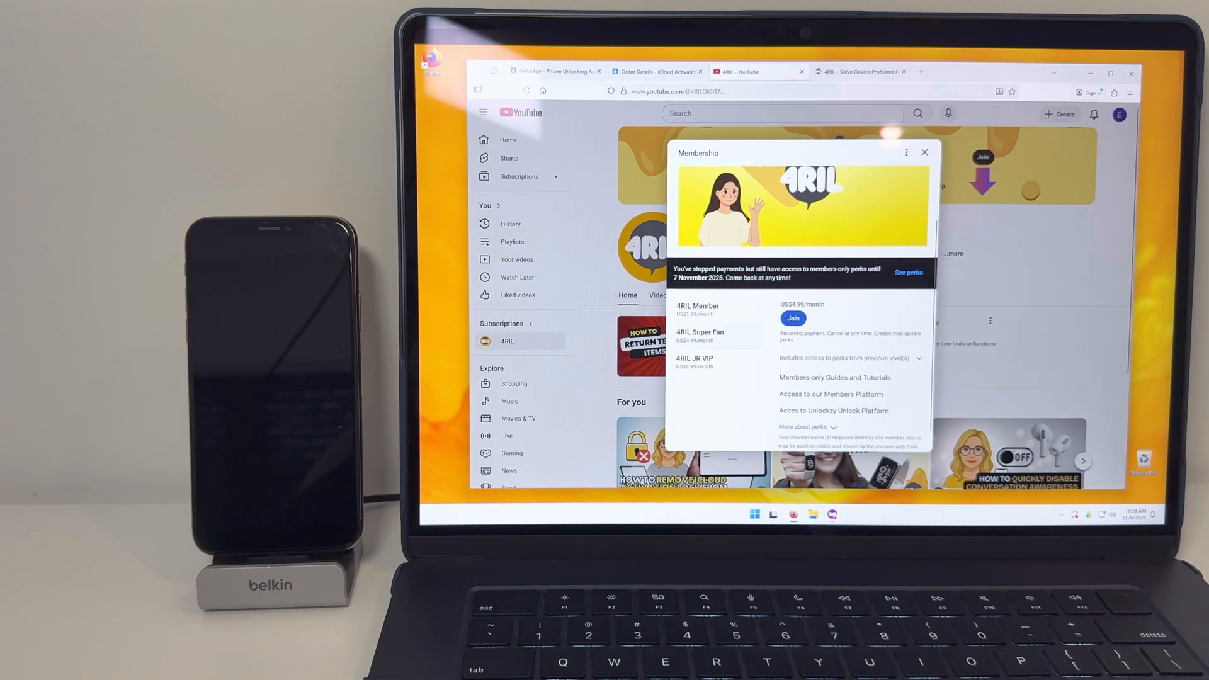
pyautogui.doubleClick(848, 410)
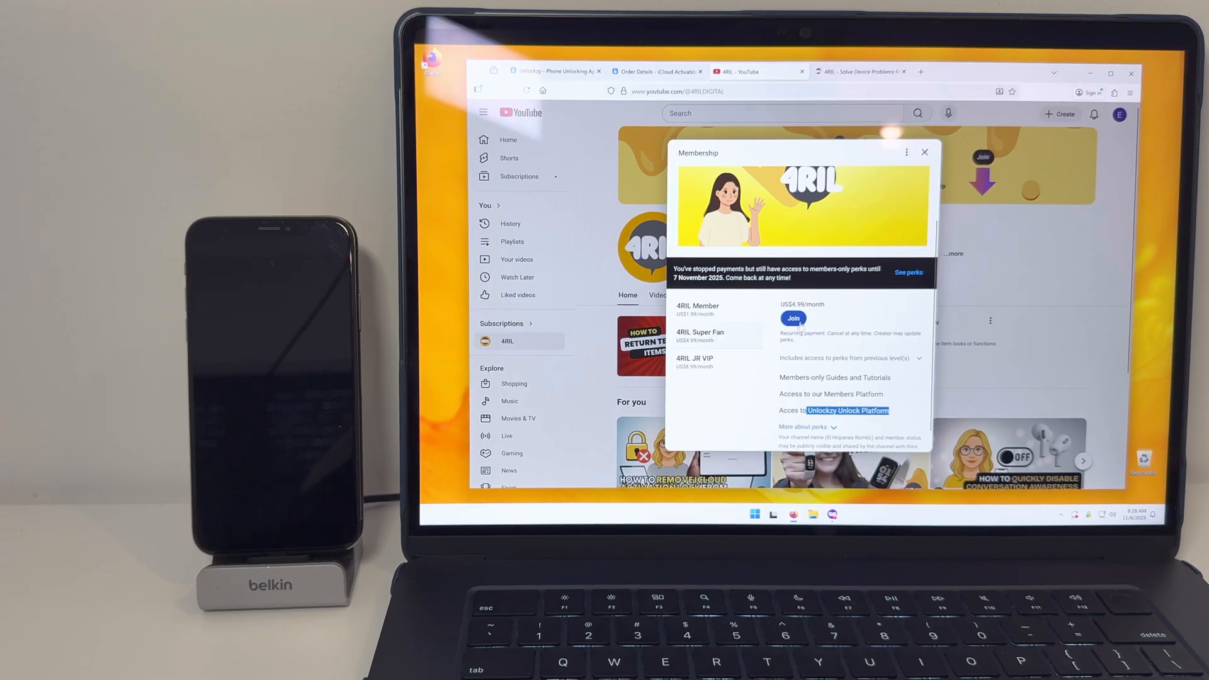
# Redeem the Unlockzy special invitation in the membership portal and copy the issued code.
pyautogui.click(860, 71)
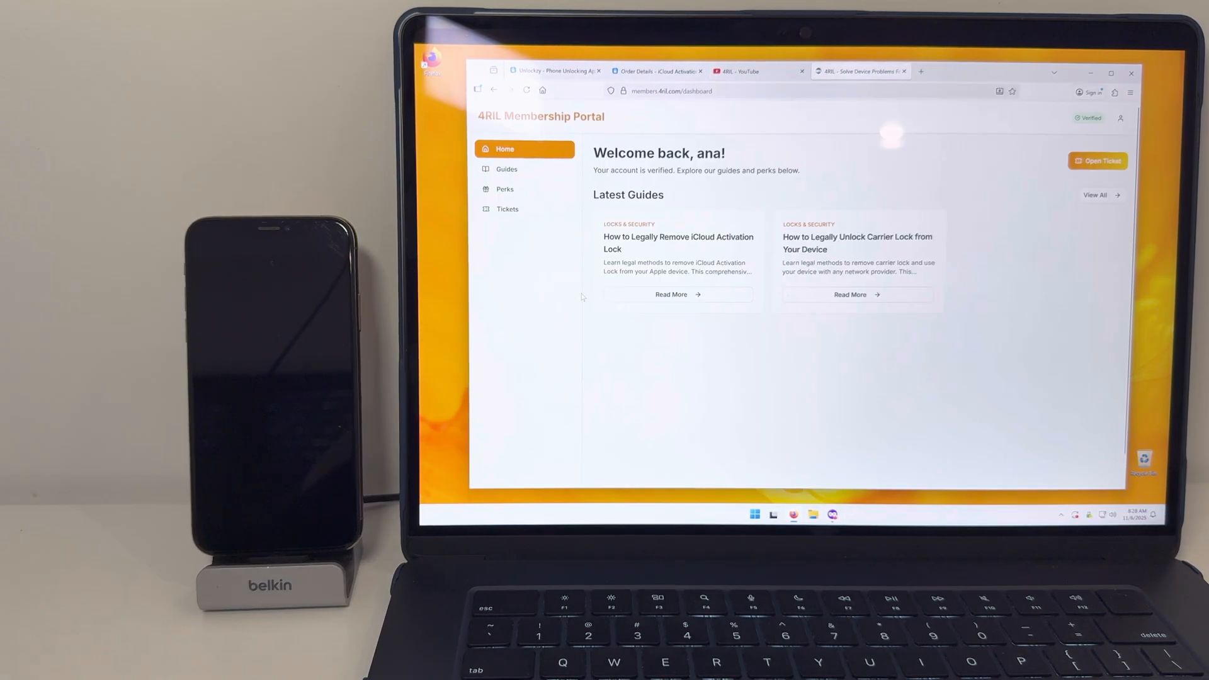
pyautogui.moveTo(812, 302)
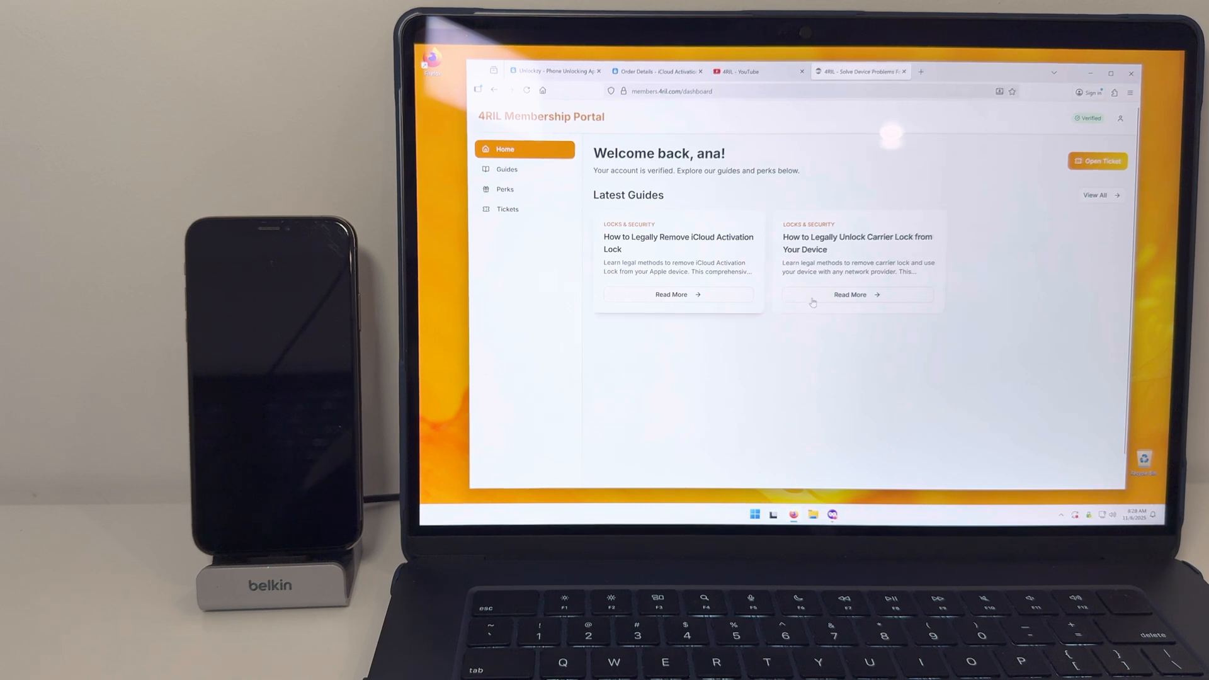
pyautogui.click(506, 189)
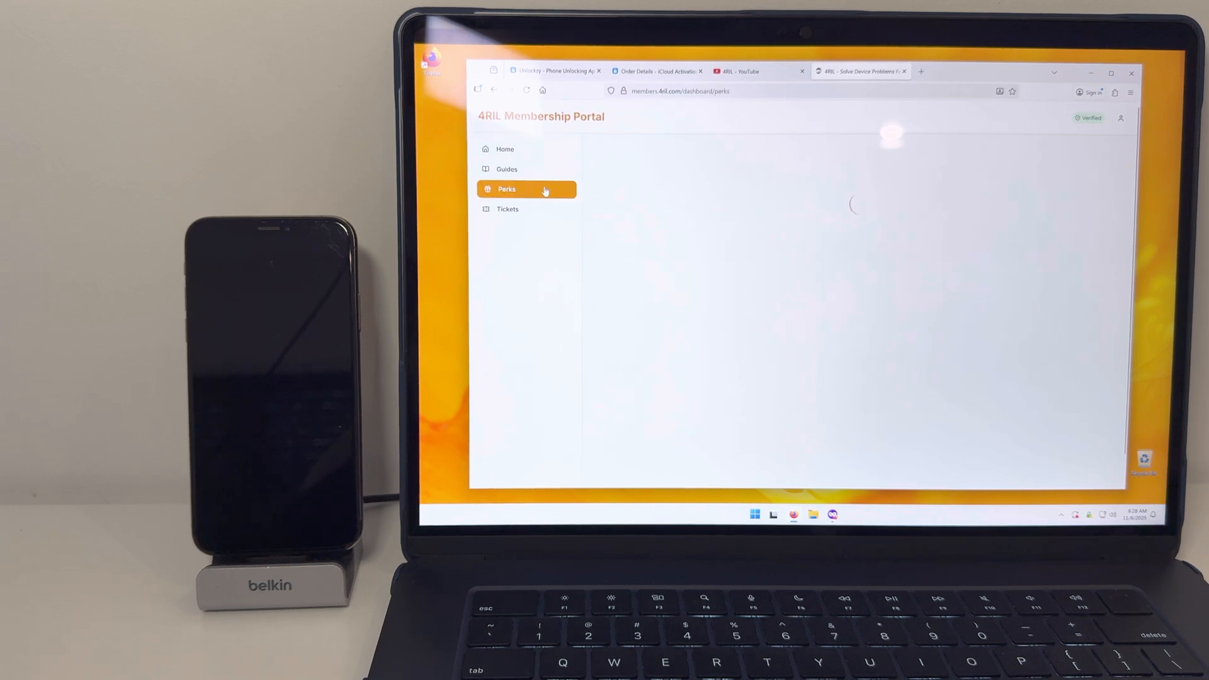
pyautogui.click(506, 189)
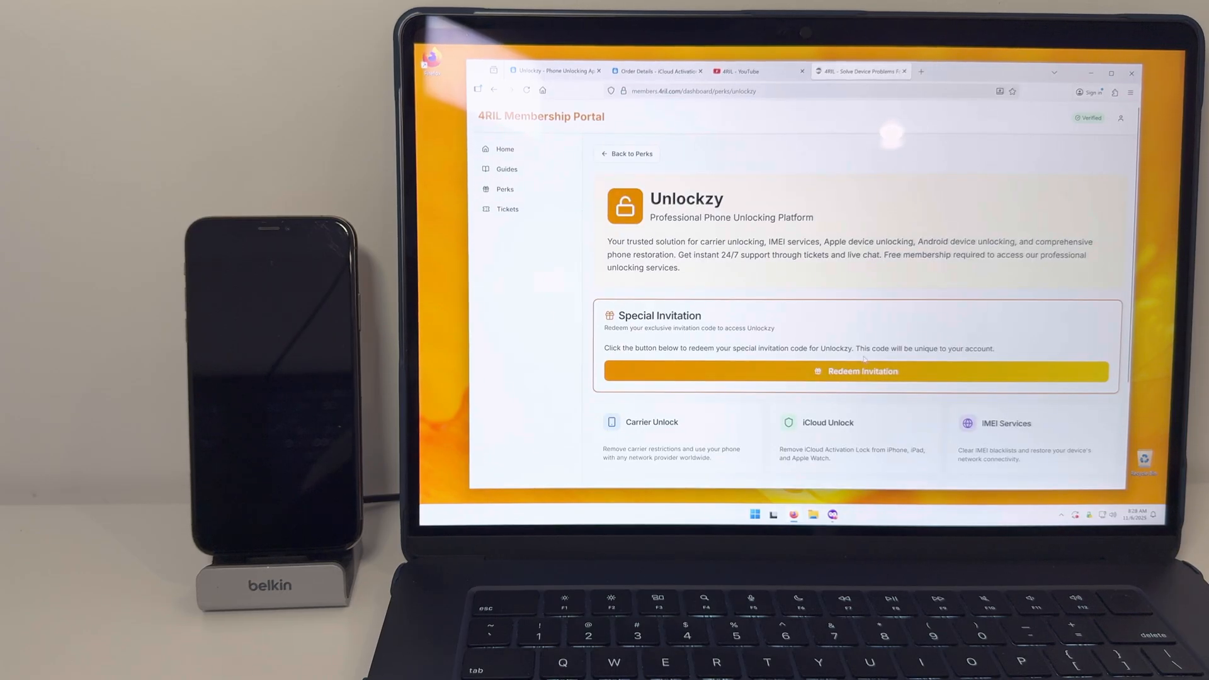
pyautogui.click(861, 370)
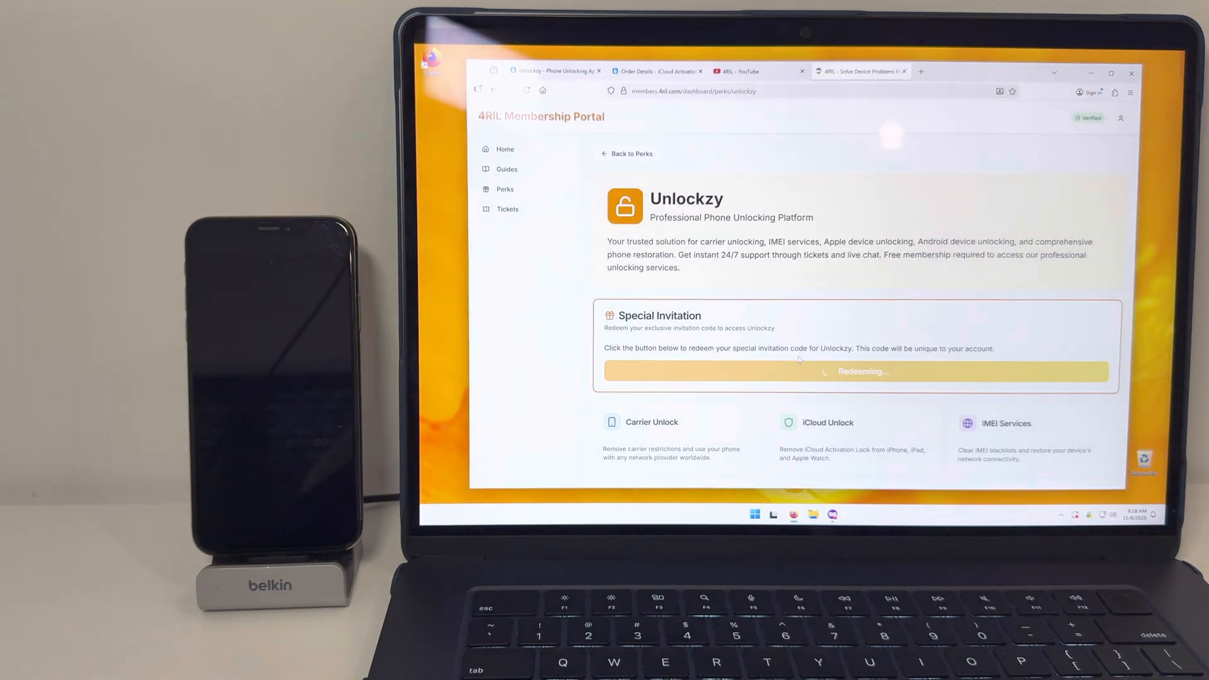
pyautogui.rightClick(800, 351)
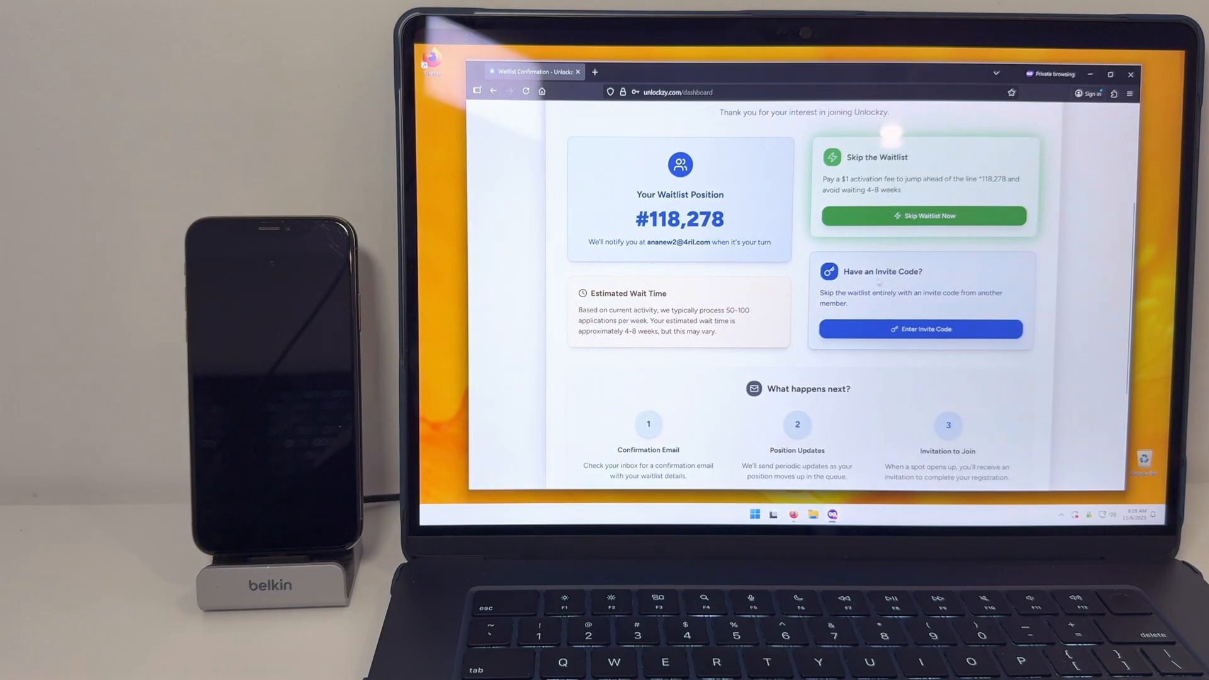
# Paste the redeemed invitation code into the Invite Code field to skip the waitlist.
pyautogui.click(918, 329)
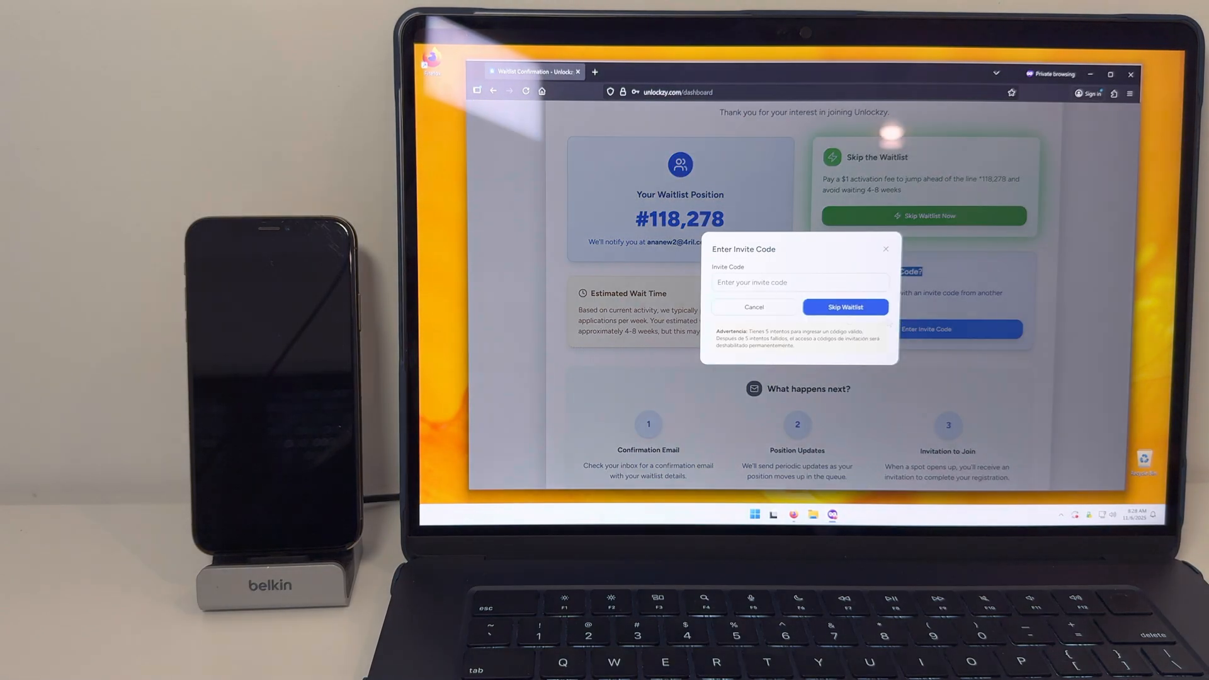
pyautogui.rightClick(798, 282)
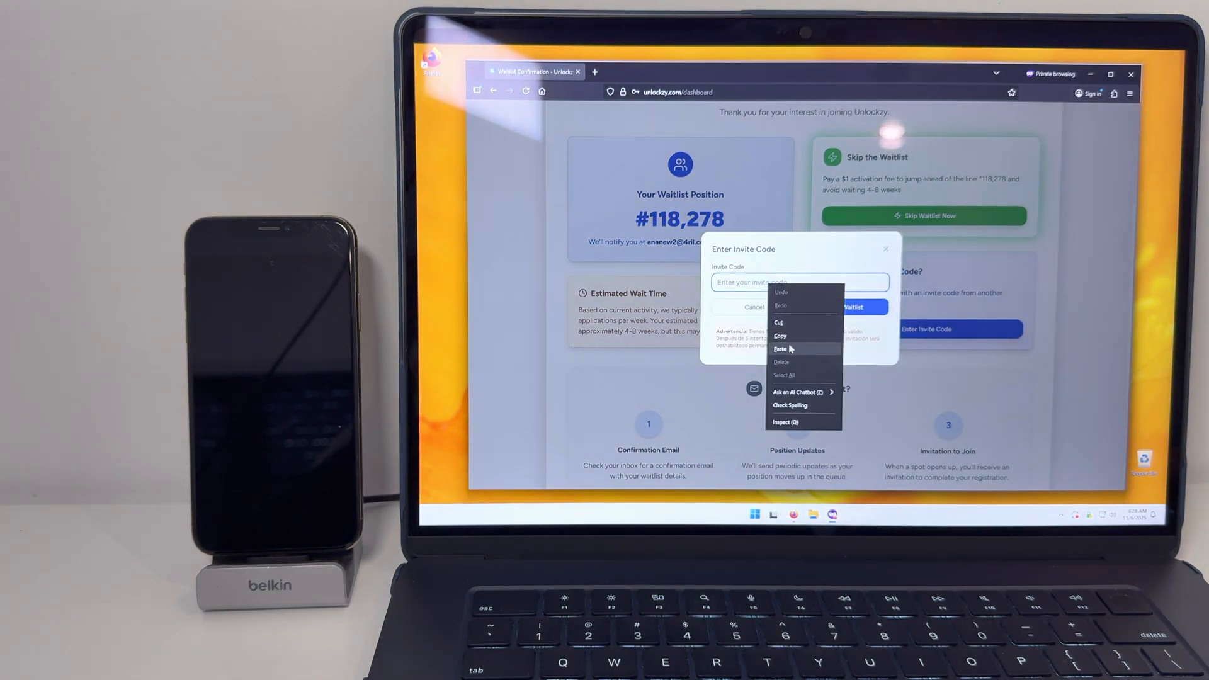
pyautogui.click(779, 349)
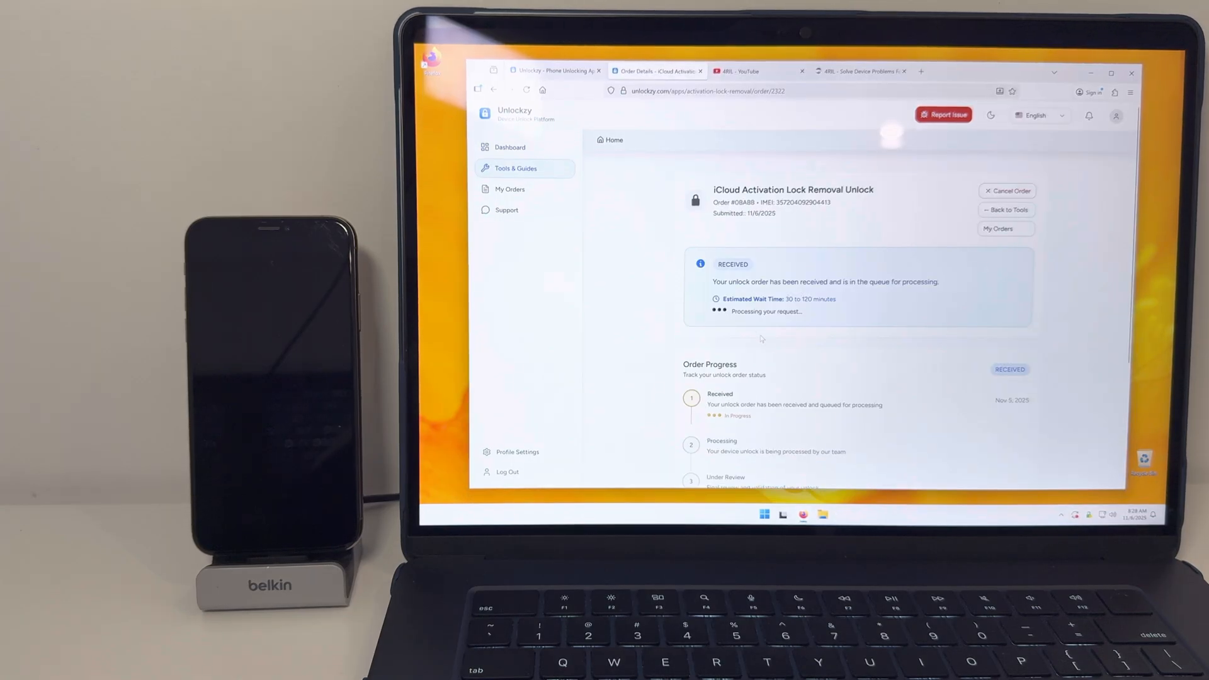
# Return to the dashboard and view My Orders, where the removal order reads Unlock Complete.
pyautogui.moveTo(720, 300); pyautogui.dragTo(834, 300)
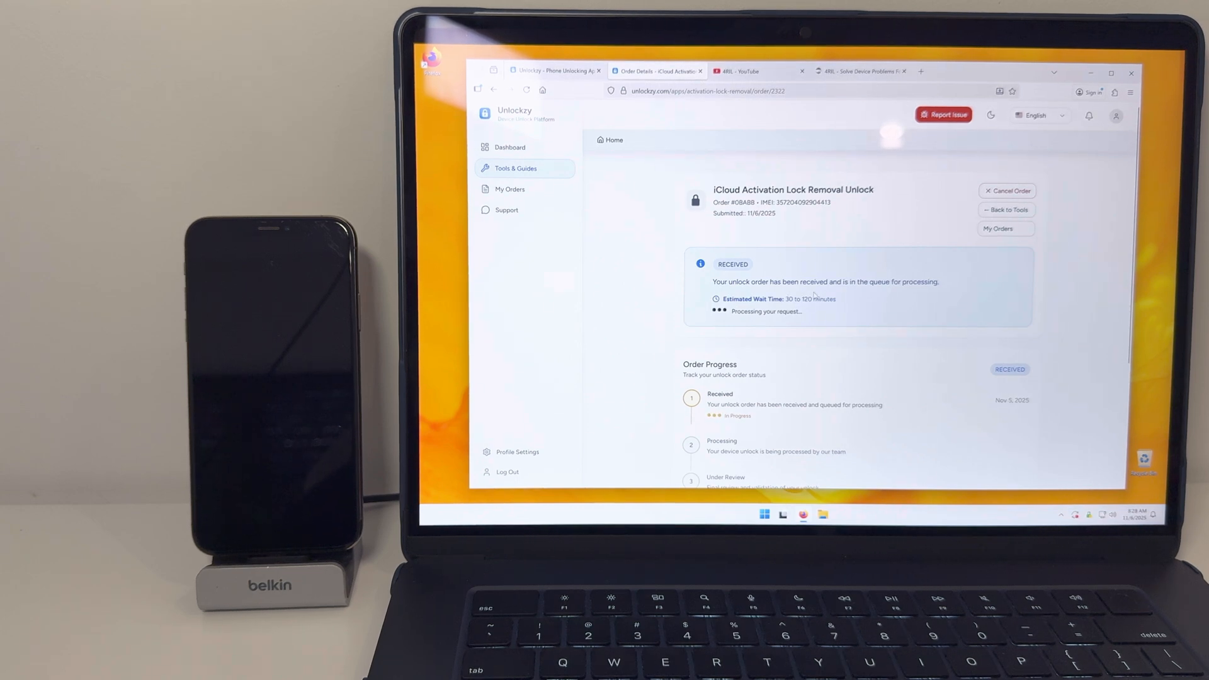
pyautogui.click(509, 146)
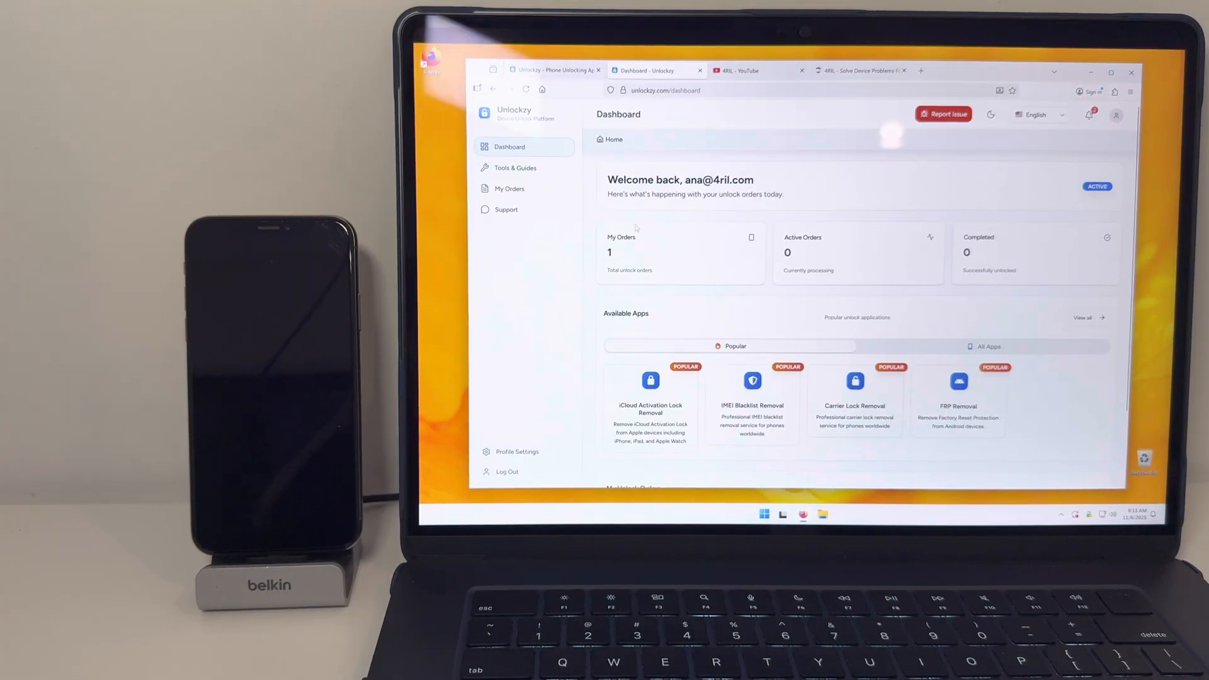
pyautogui.click(509, 187)
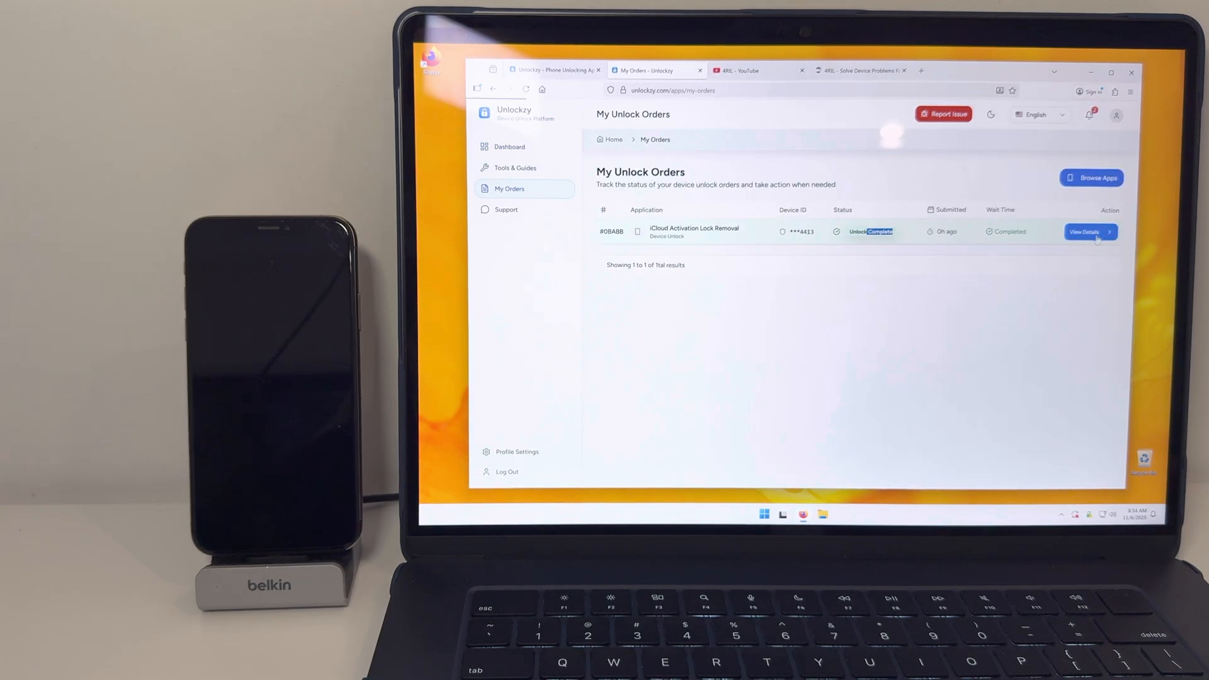
# View the details of the completed order confirming Unlock Complete.
pyautogui.click(1088, 232)
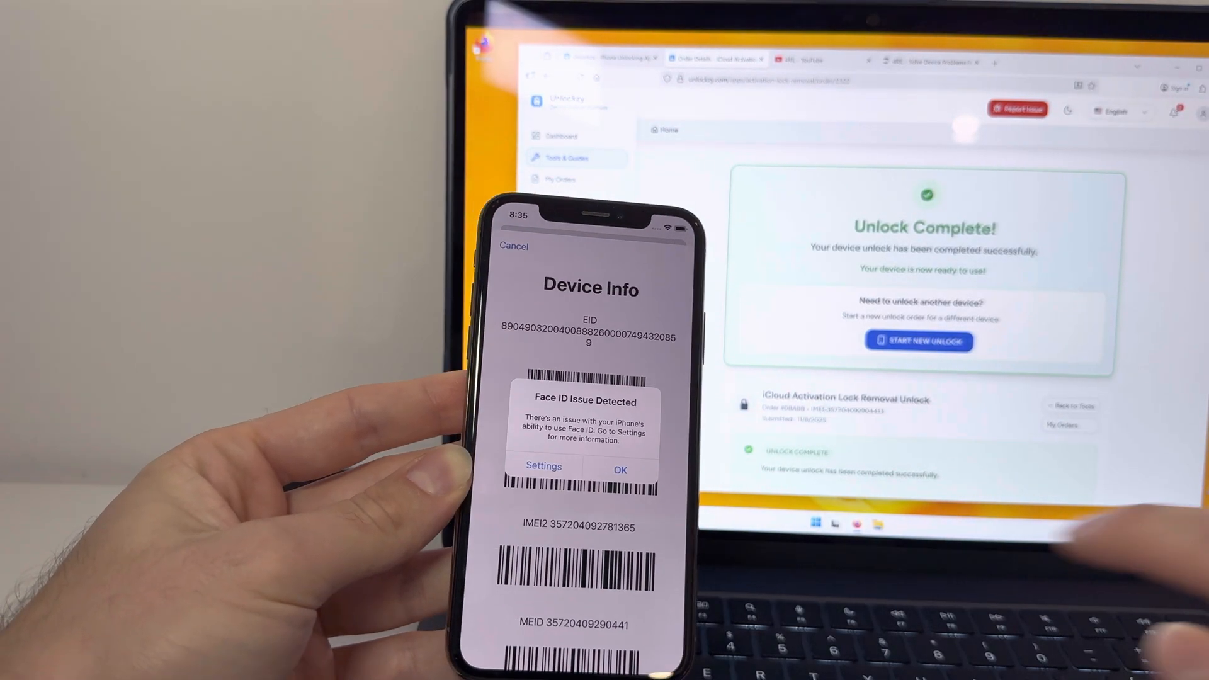
pyautogui.click(620, 470)
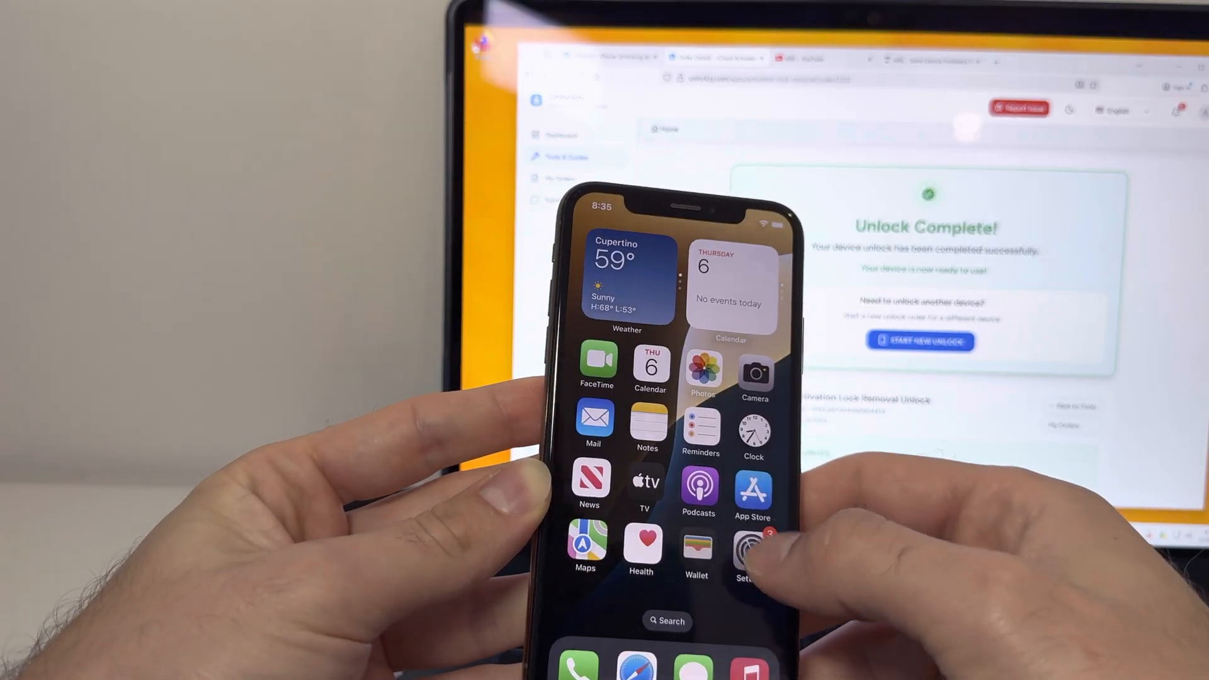
pyautogui.click(744, 549)
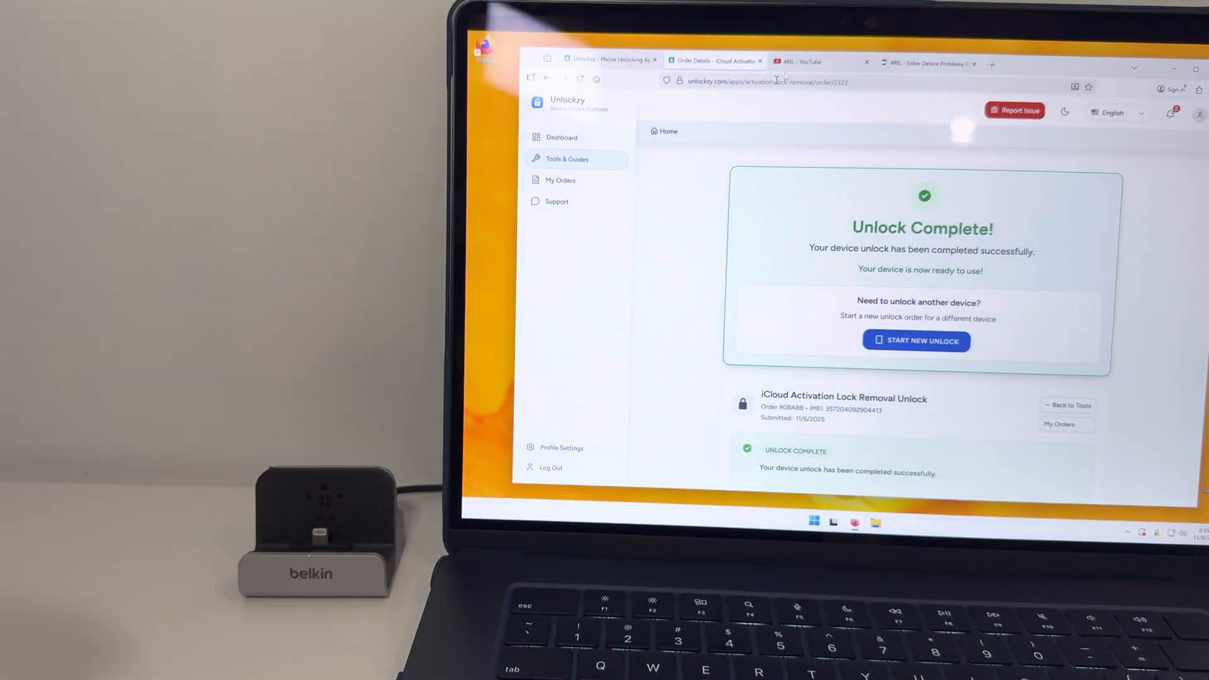
# Back on the membership perks page, dismiss the Invitation Redeemed confirmation.
pyautogui.click(817, 61)
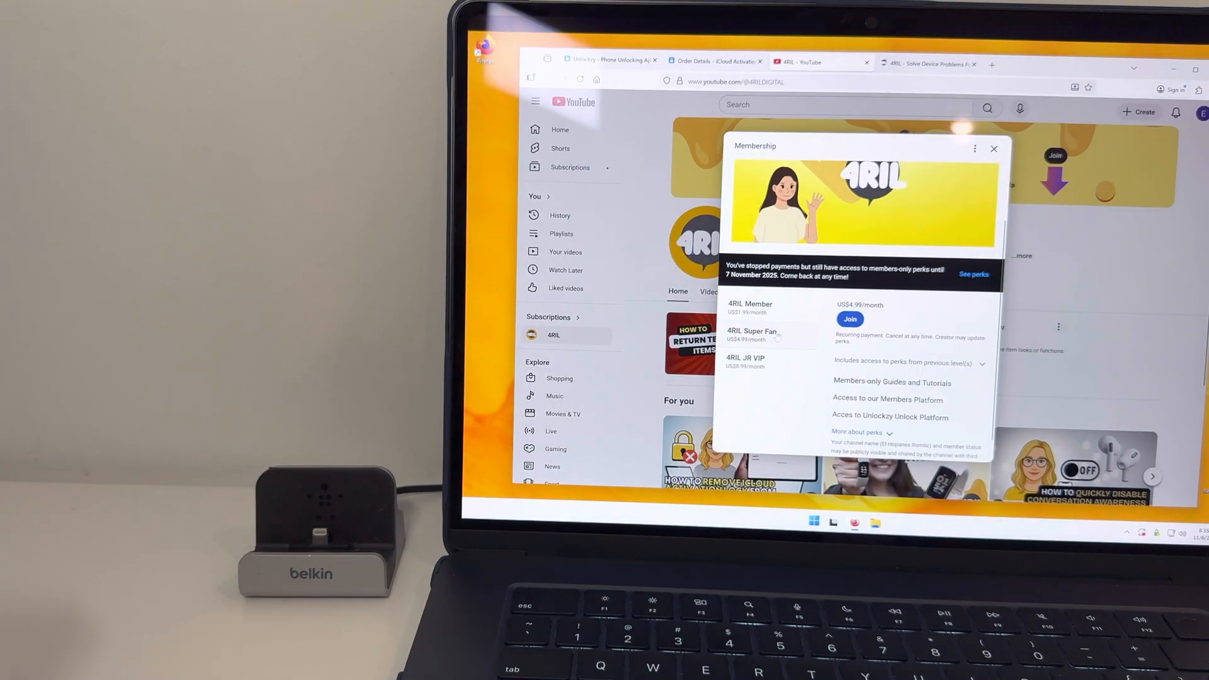
pyautogui.doubleClick(914, 417)
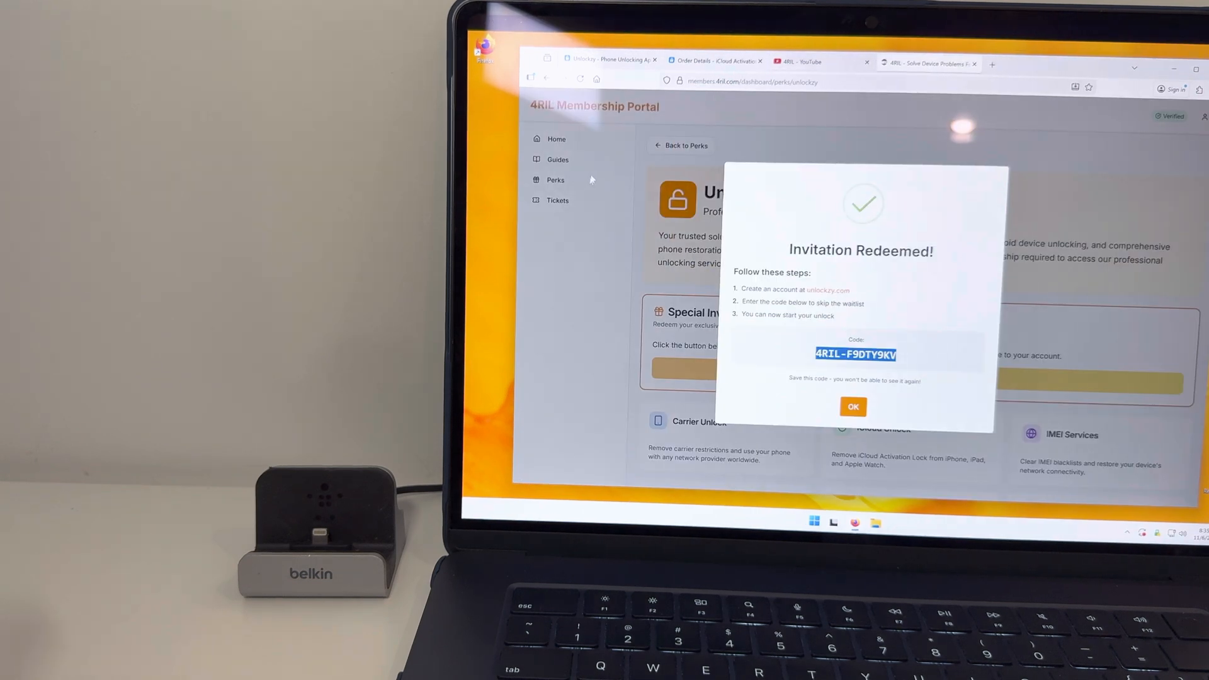
pyautogui.click(853, 407)
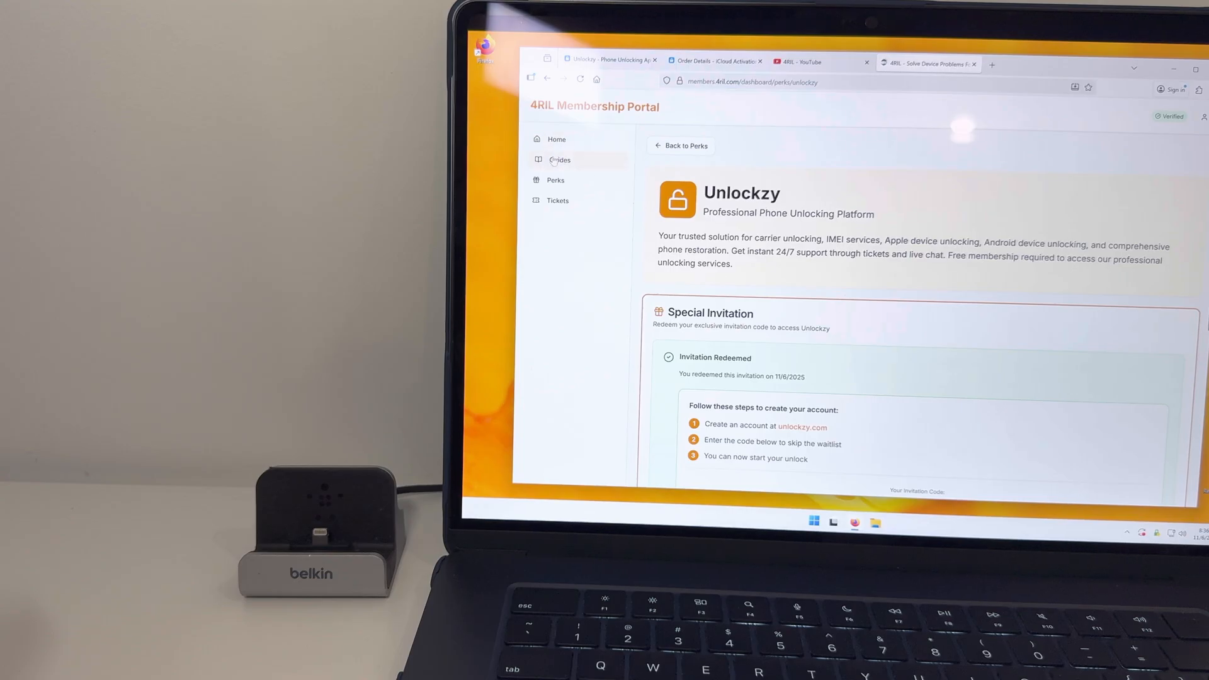
# Browse the Guides list, then return to the portal home page with its latest unlocking guides.
pyautogui.click(558, 160)
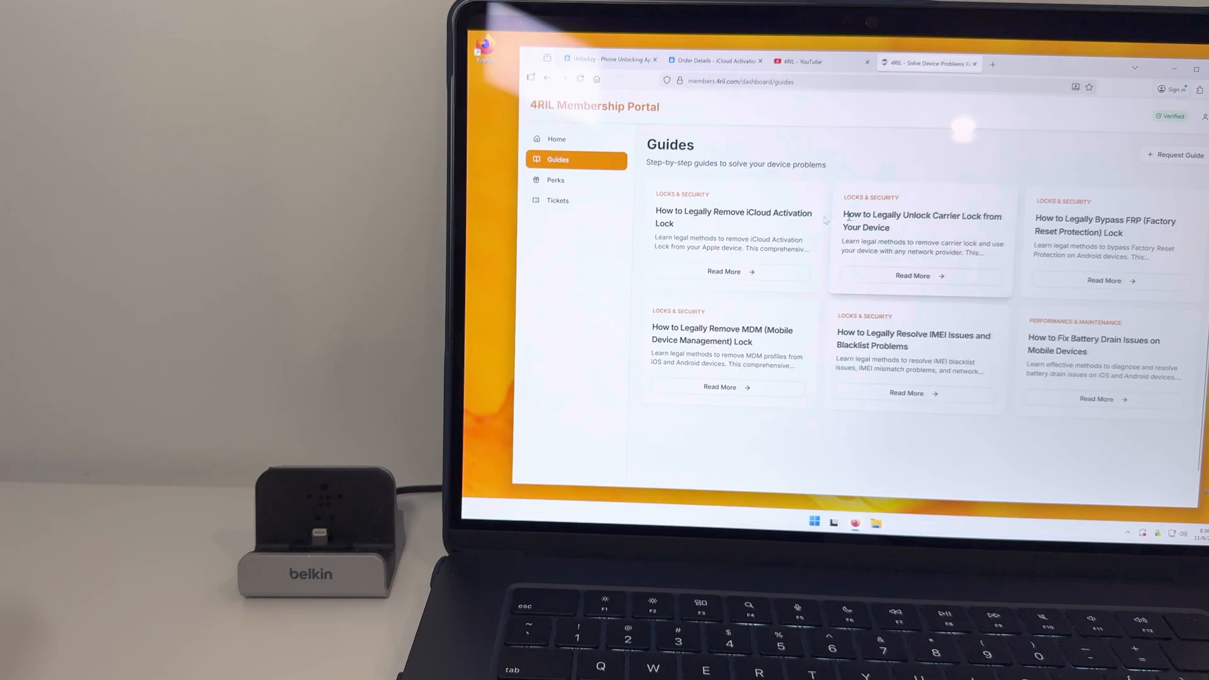
pyautogui.click(557, 138)
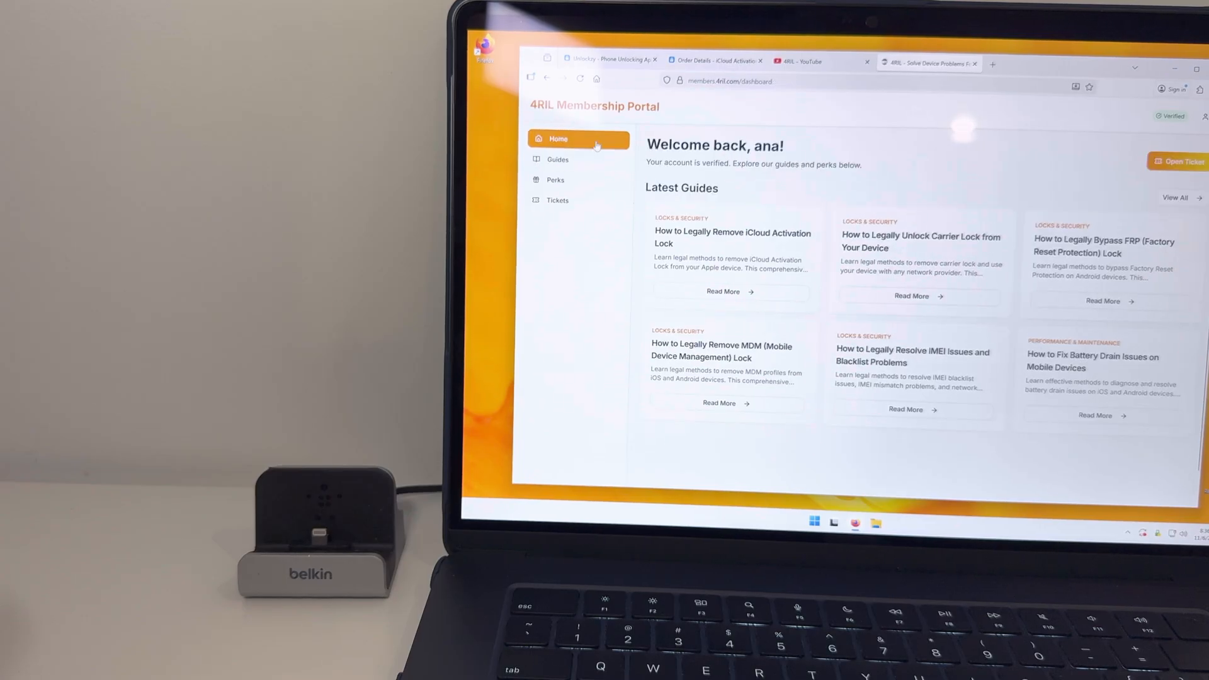
pyautogui.scroll(-3)
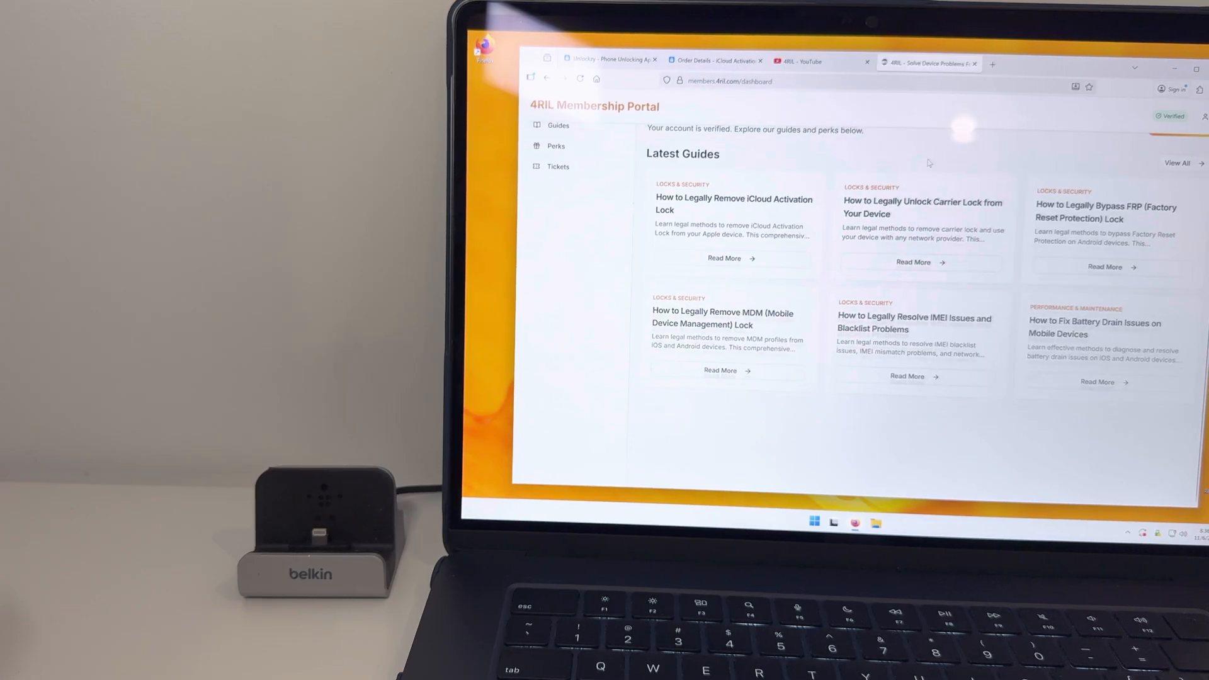